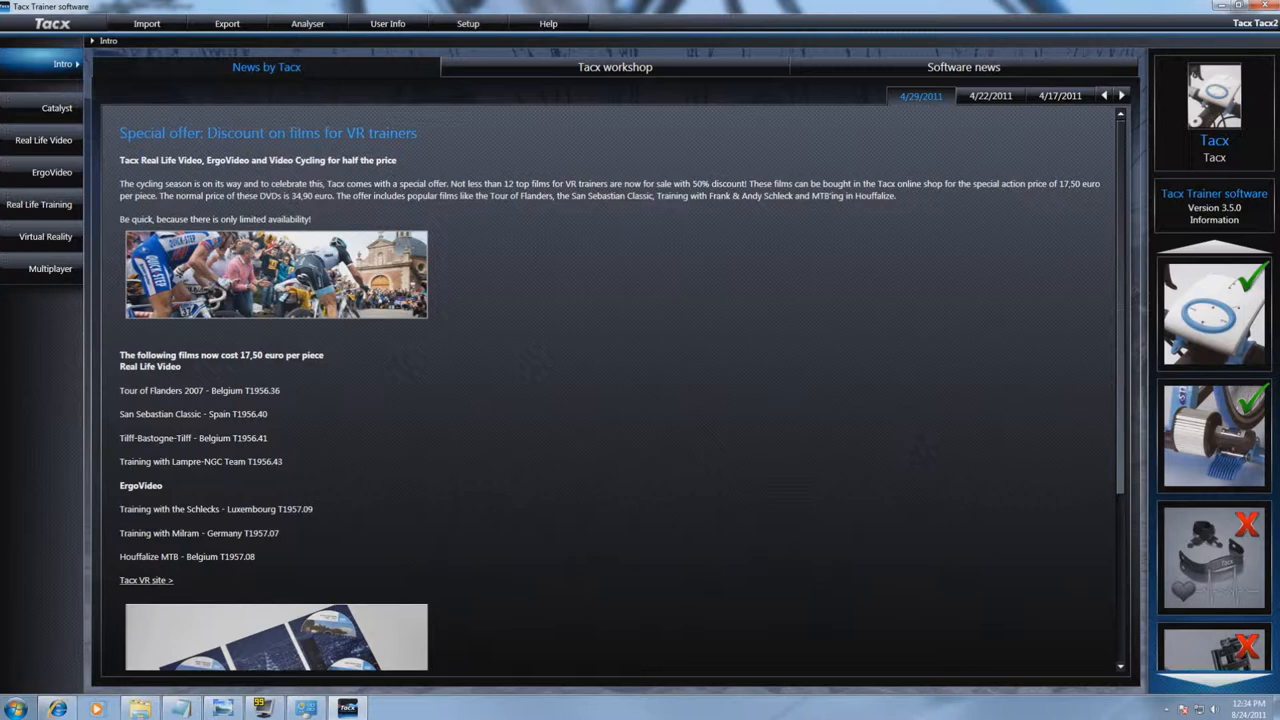
mouse_move(268, 40)
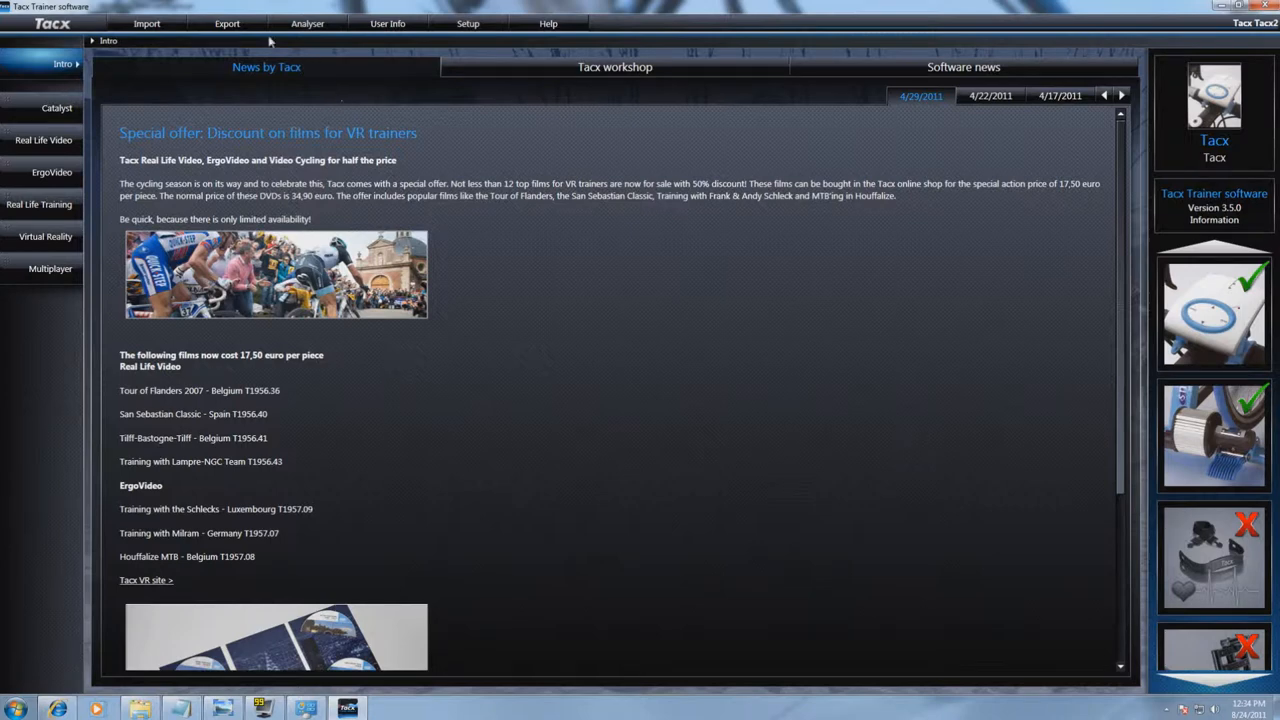
List the recorded scores for the 'Upload bike net 2' route under Export > TTS -> file on PC.
left_click(227, 23)
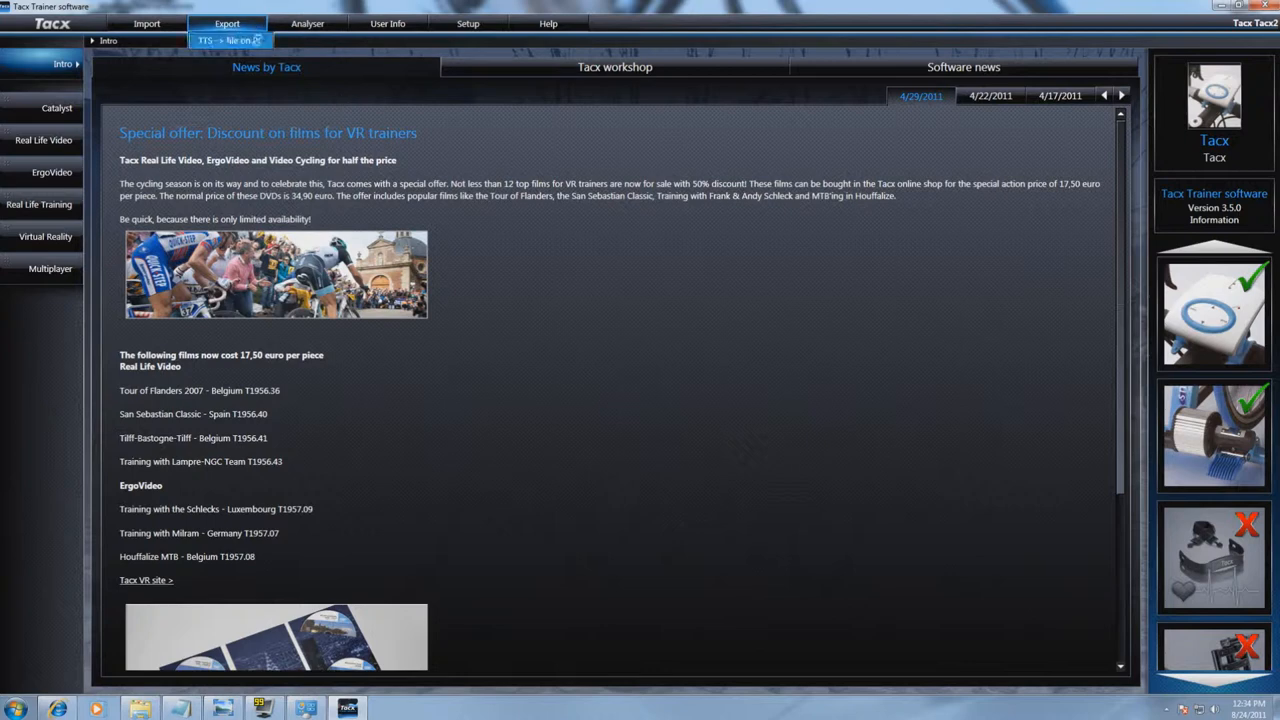
left_click(230, 40)
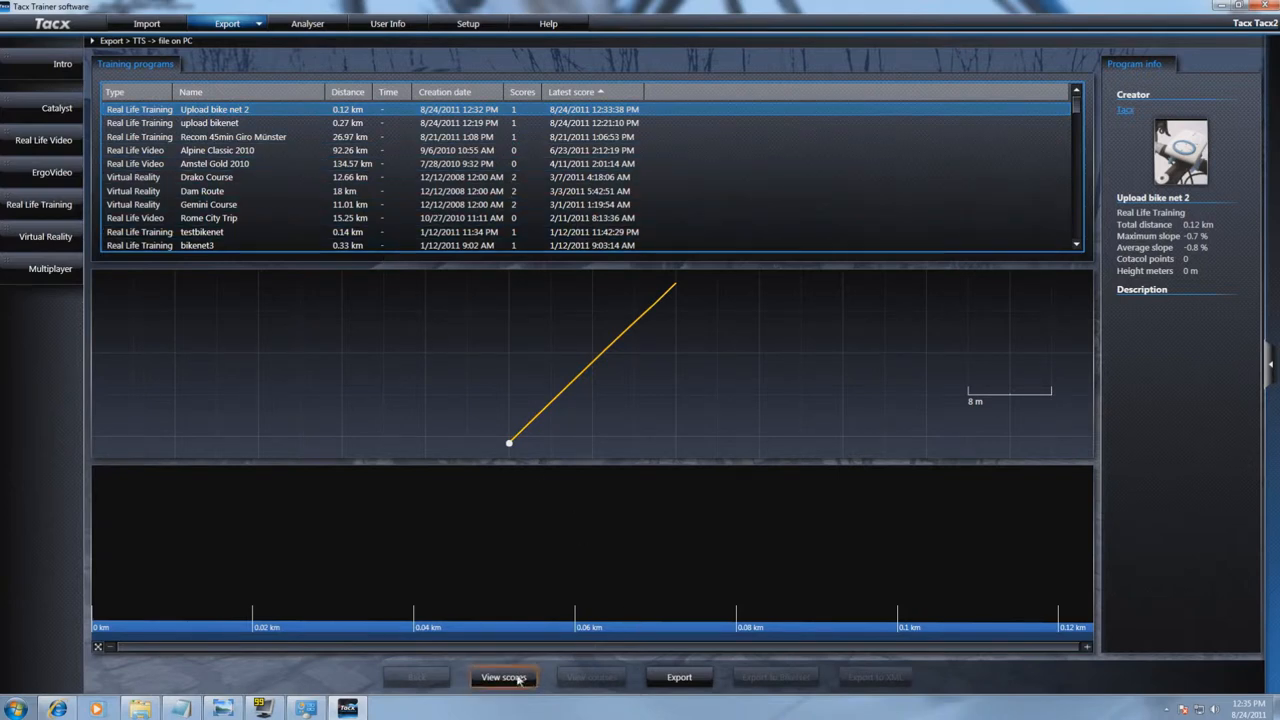
left_click(503, 677)
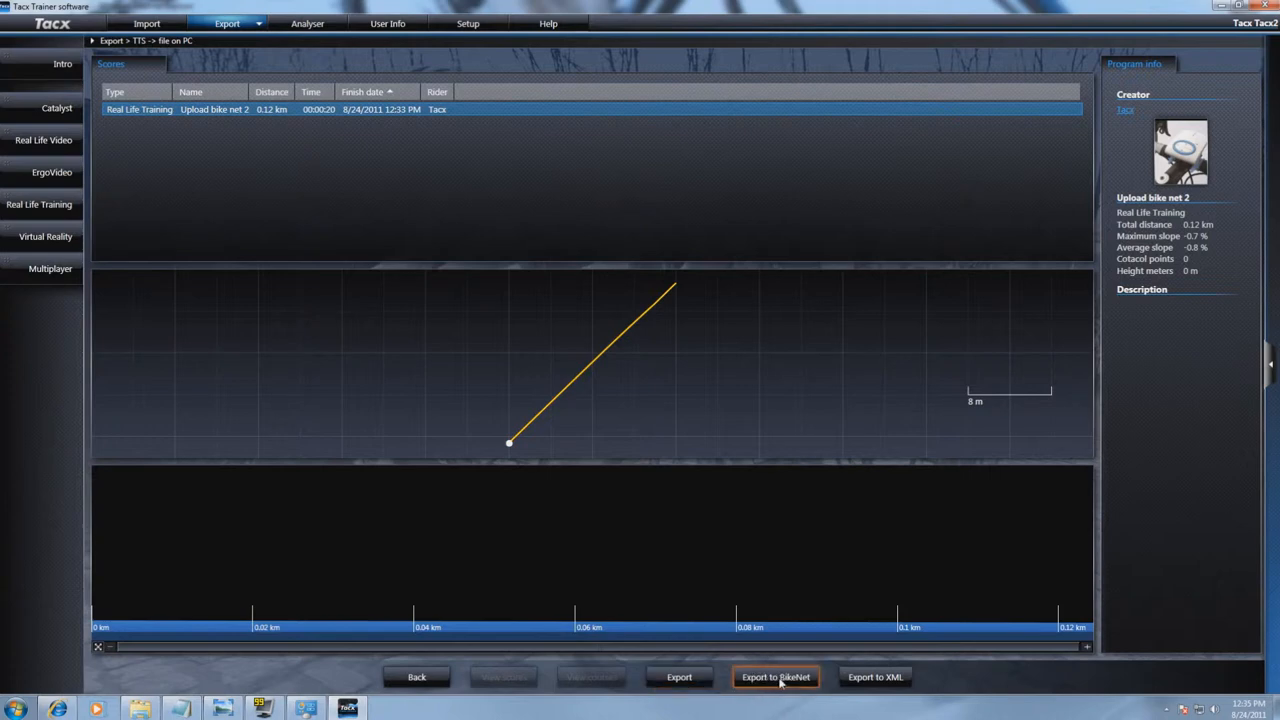
Export the 'Upload bike net 2' score to BikeNet and dismiss the success message.
left_click(775, 677)
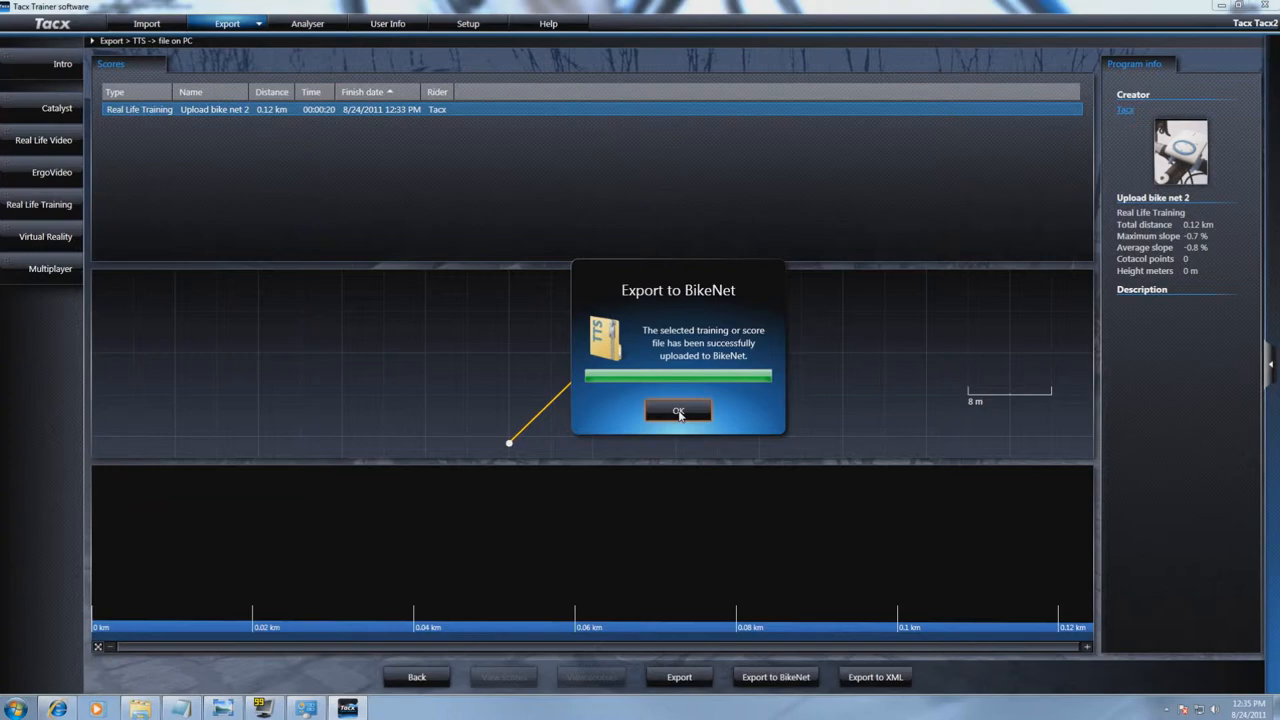
left_click(678, 411)
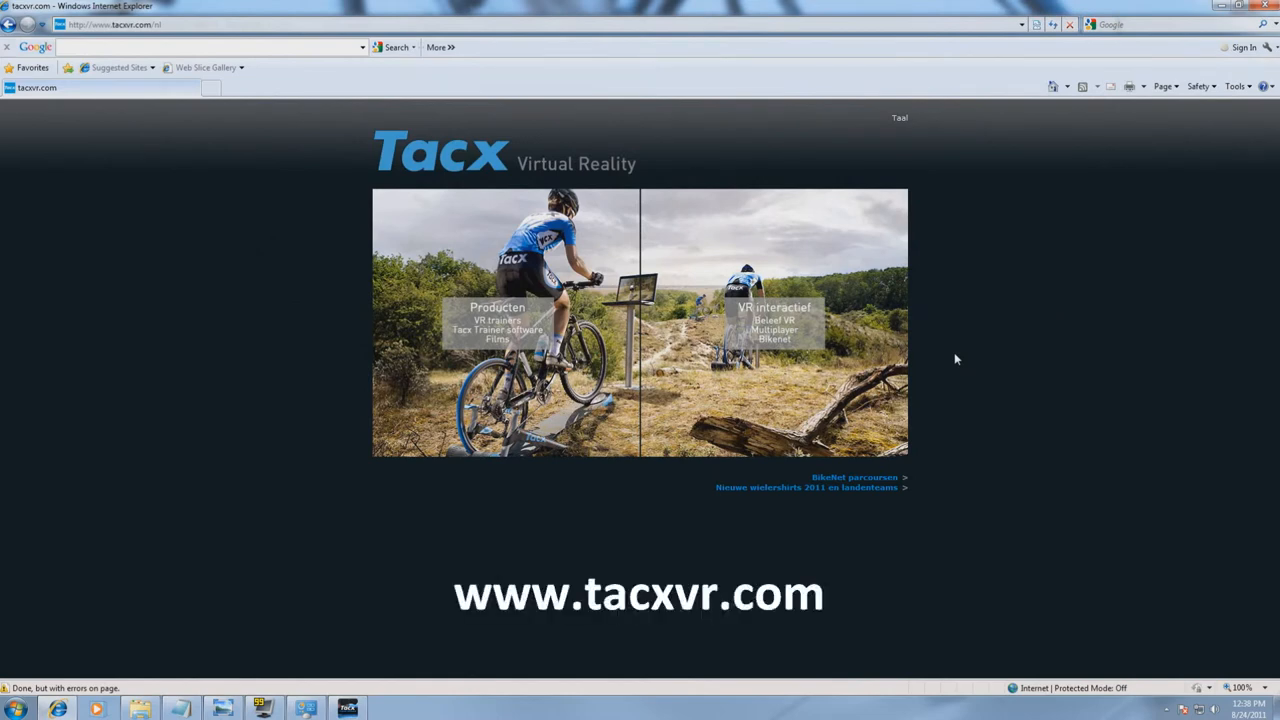
mouse_move(933, 366)
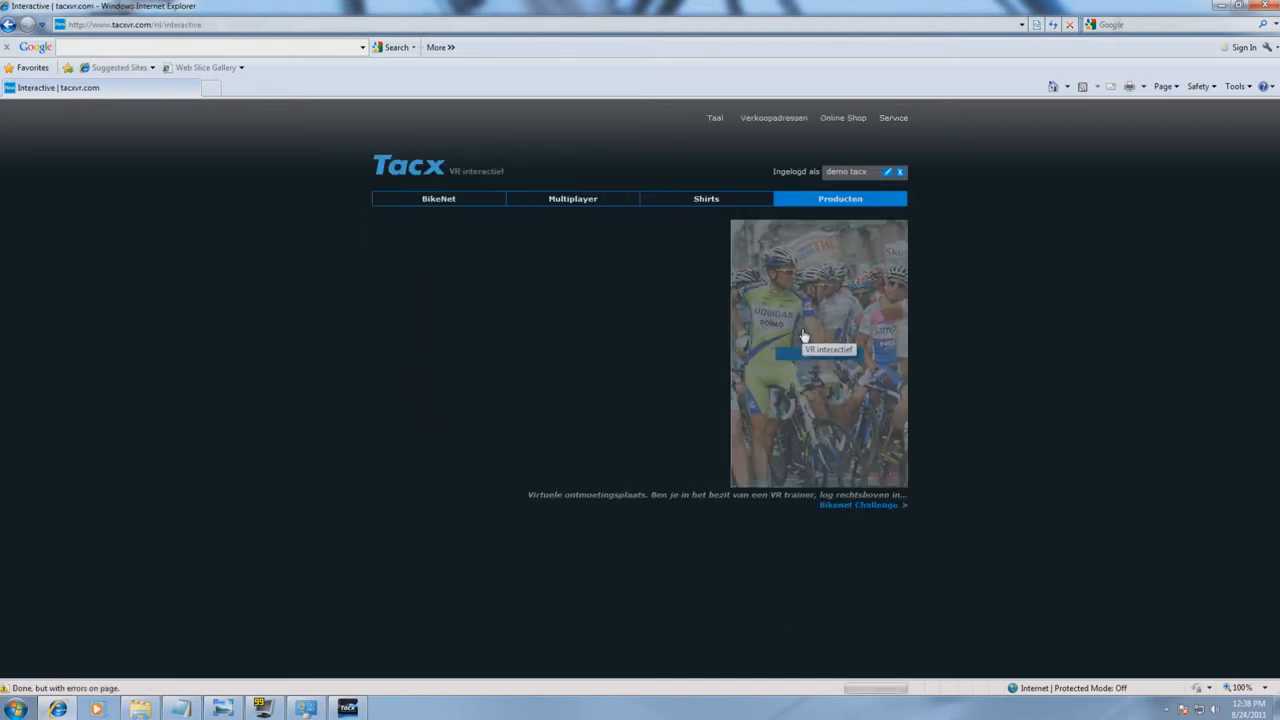
mouse_move(595, 381)
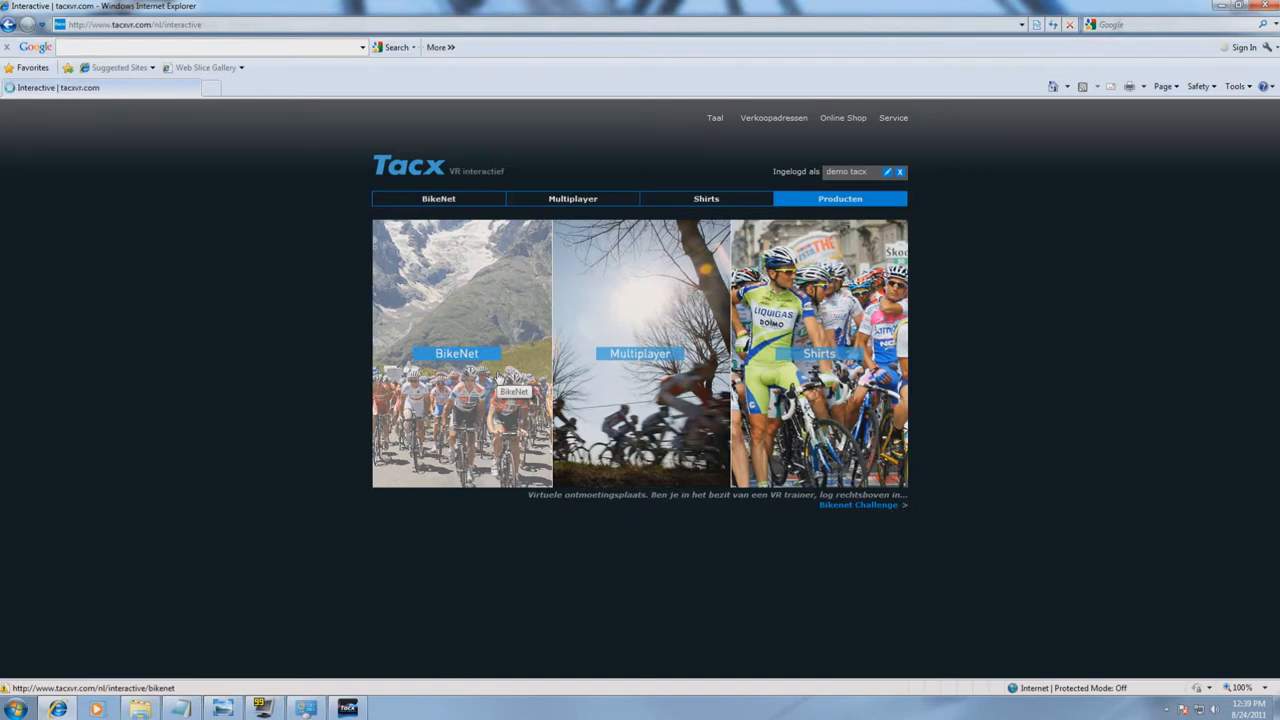
Open the BikeNet tile in tacxvr.com's VR interactive section.
left_click(457, 353)
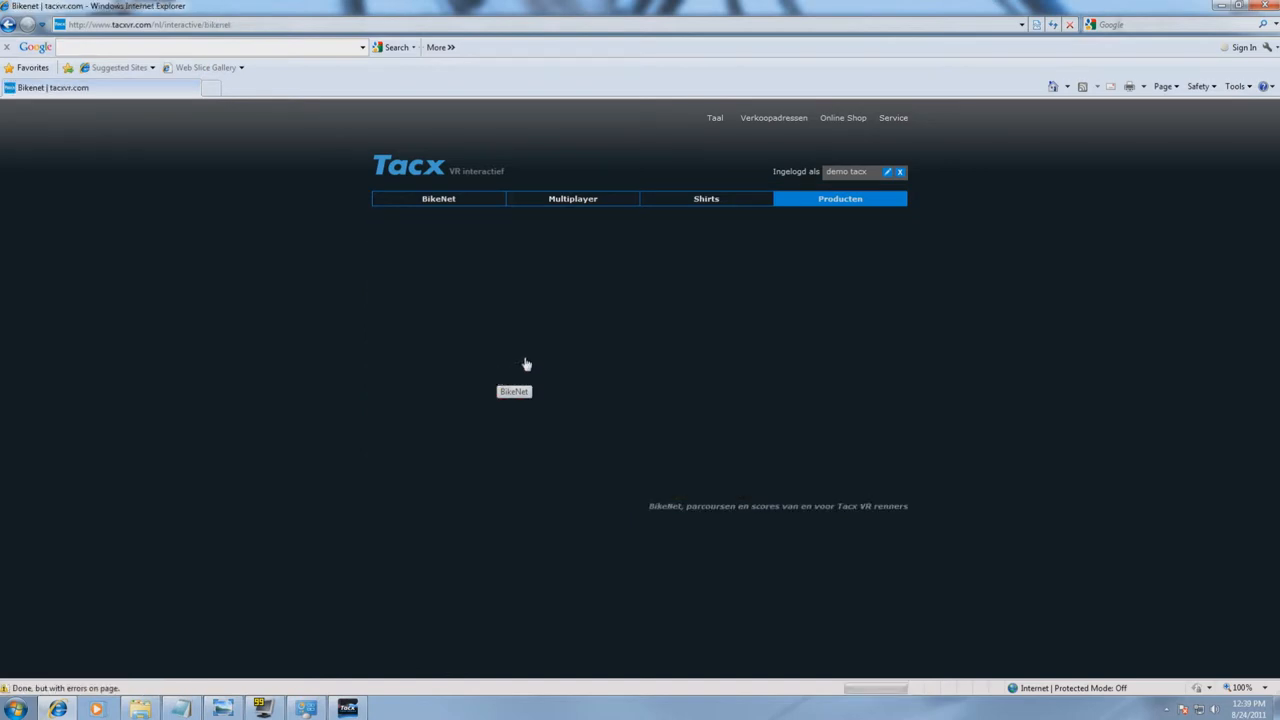